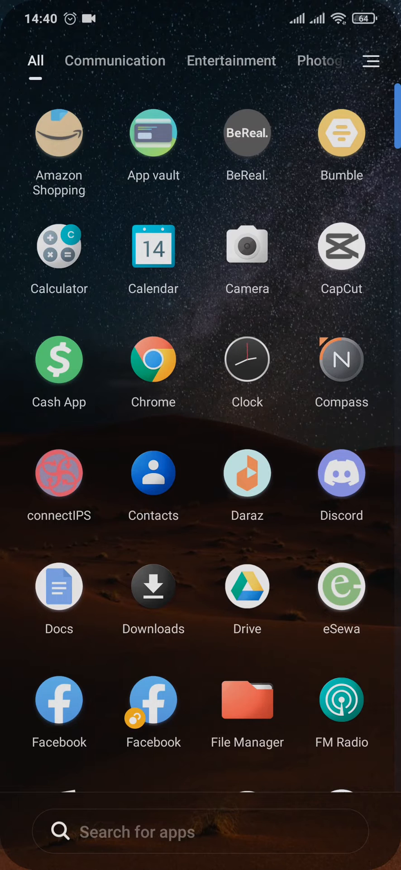
# Scroll the app drawer and launch Spotify to its home feed.
pyautogui.scroll(-3)
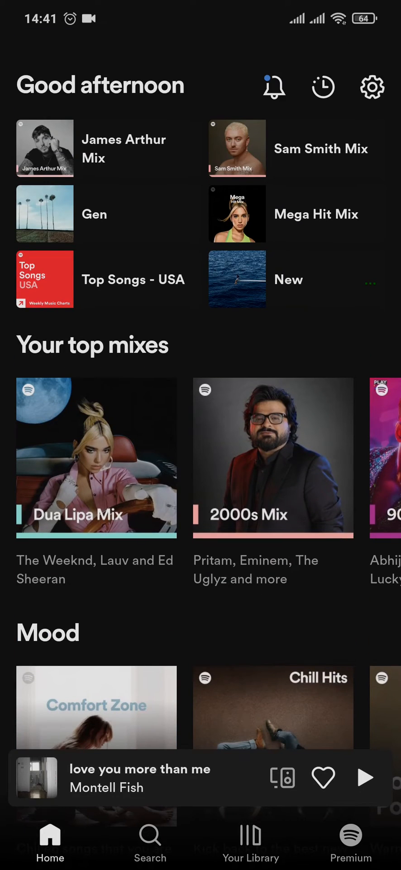
# Show Your Library, scroll to My Playlist #5 and bring up its options menu.
pyautogui.click(251, 836)
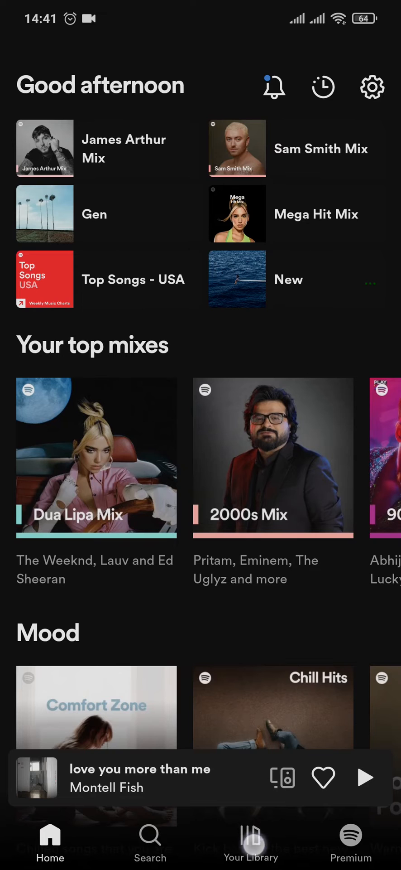
pyautogui.click(251, 843)
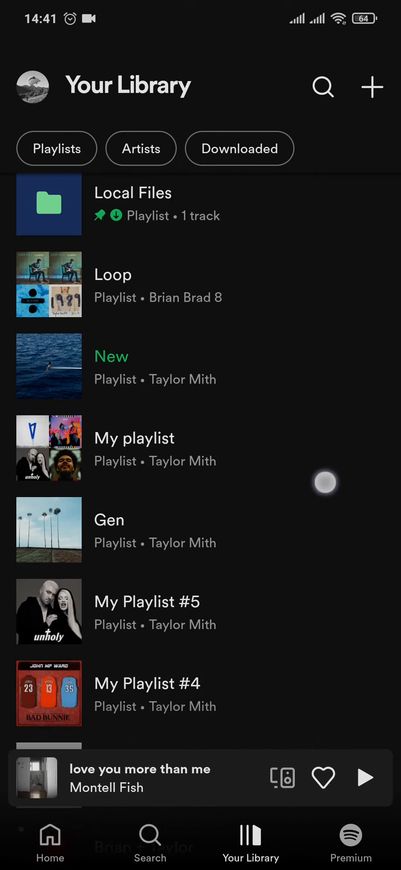
pyautogui.scroll(-3)
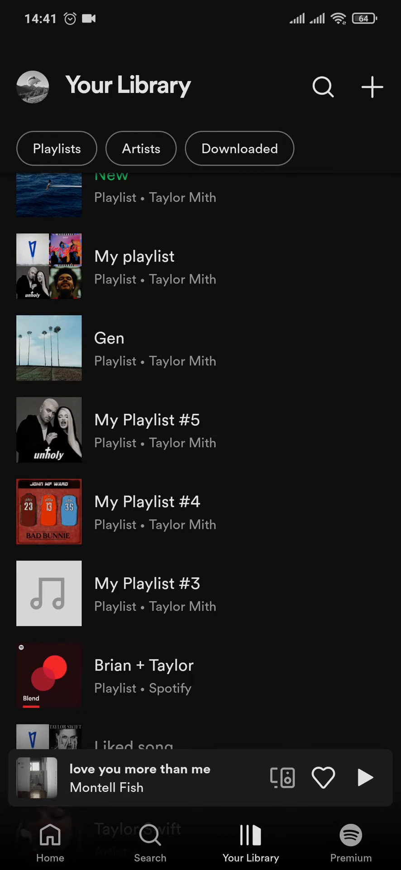
pyautogui.click(147, 429)
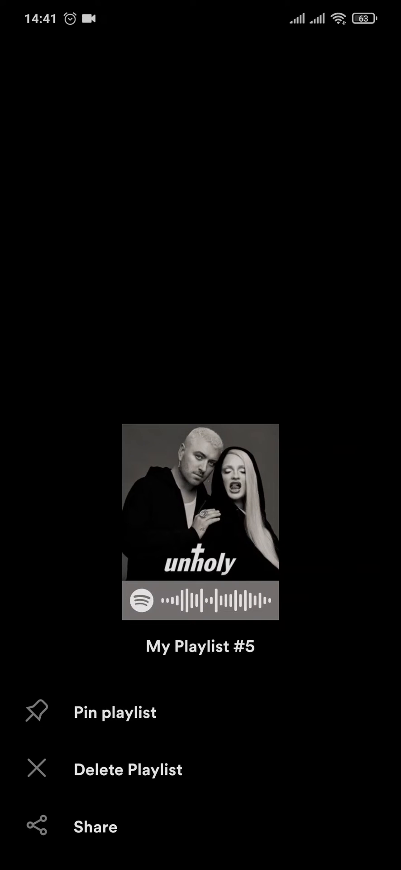
# Delete My Playlist #5 and confirm the deletion.
pyautogui.click(128, 769)
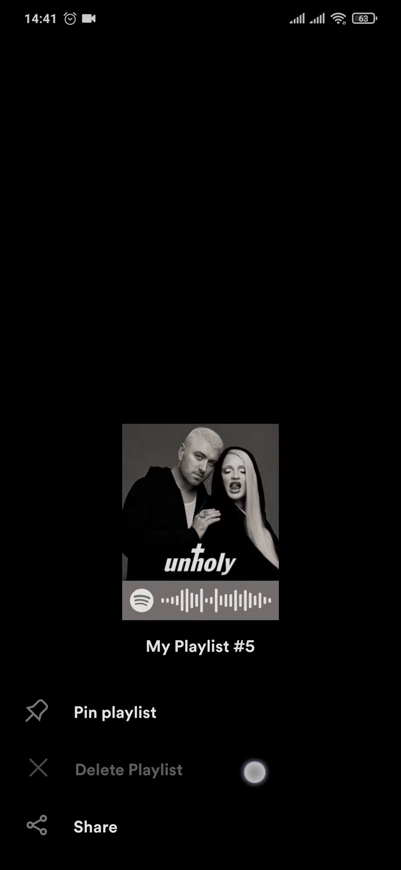
pyautogui.click(129, 769)
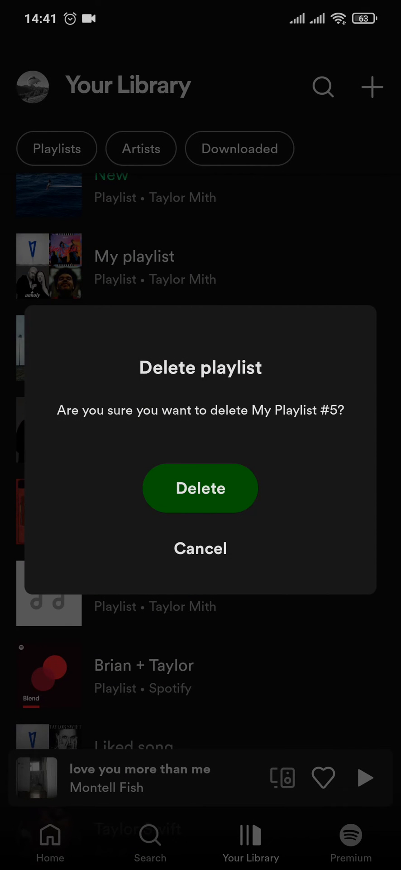
pyautogui.click(201, 487)
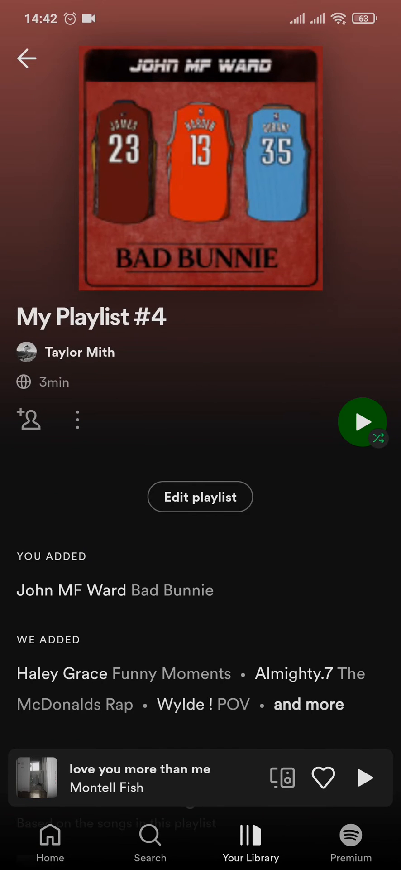
# Bring up the options menu for My Playlist #4.
pyautogui.click(77, 420)
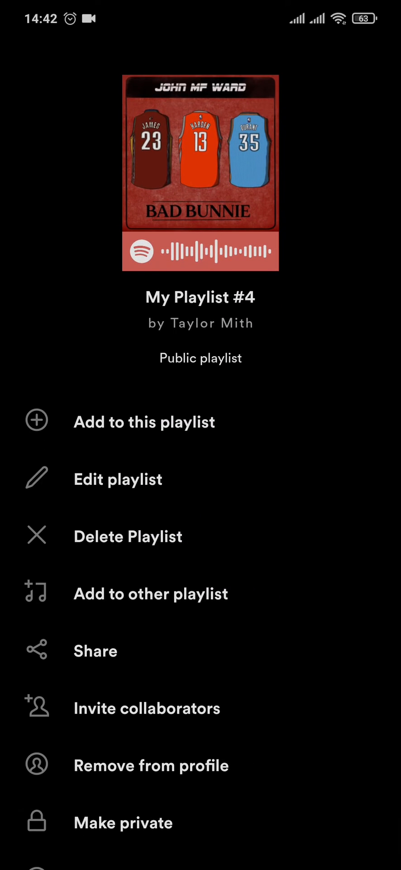
# Delete My Playlist #4 and confirm, leaving the library without it.
pyautogui.click(127, 535)
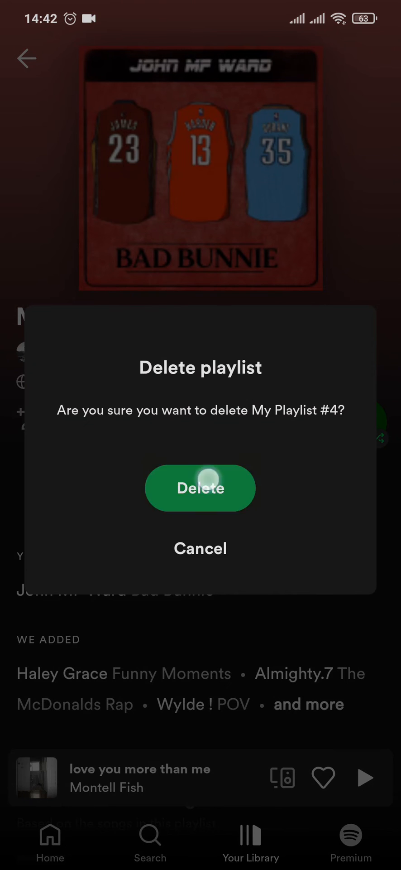
pyautogui.click(201, 487)
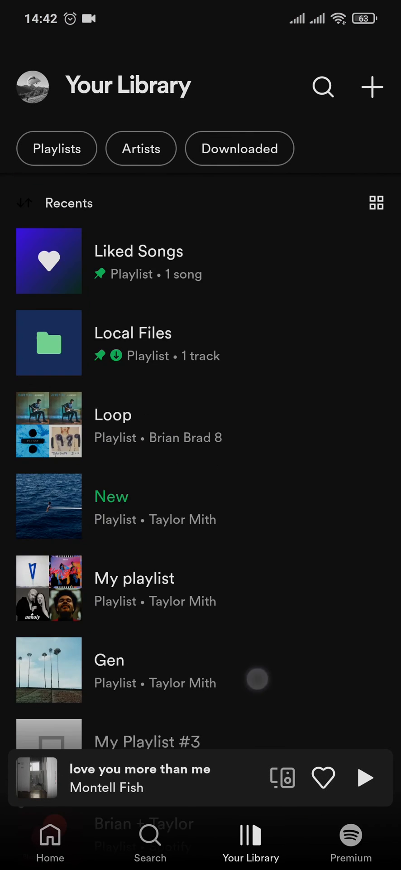